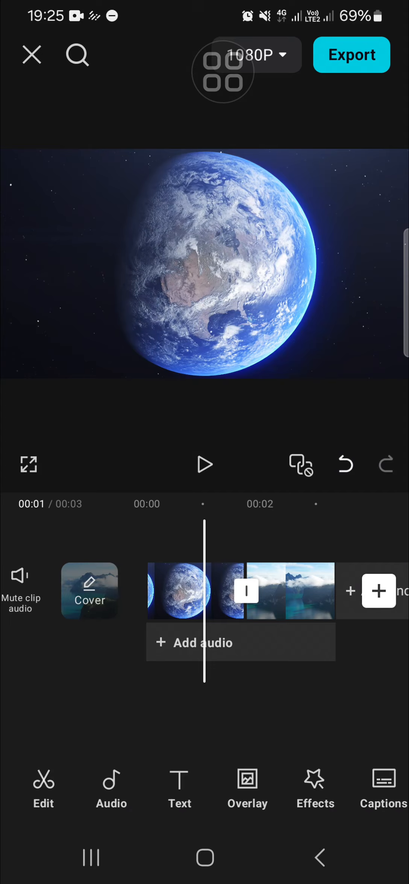
Reach the Video effects library from the Effects toolbar of the Earth and mountain project.
left_click(315, 790)
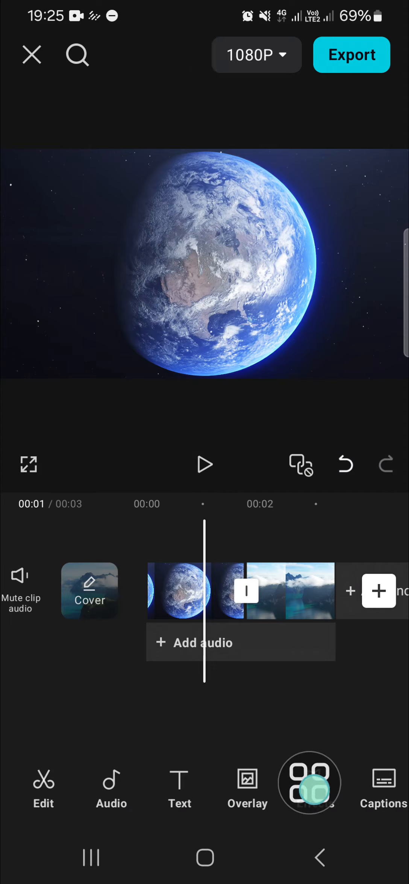
left_click(308, 784)
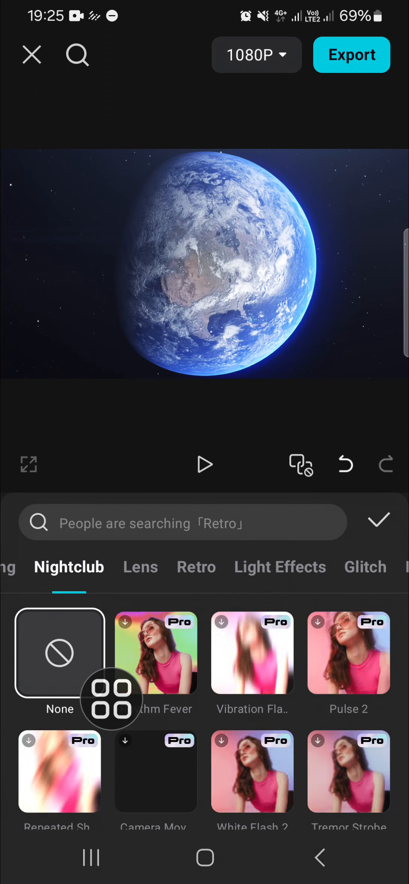
Search the effects for 'glass break' so Glass Break and Glass Explosion appear.
left_click(184, 522)
type("glass")
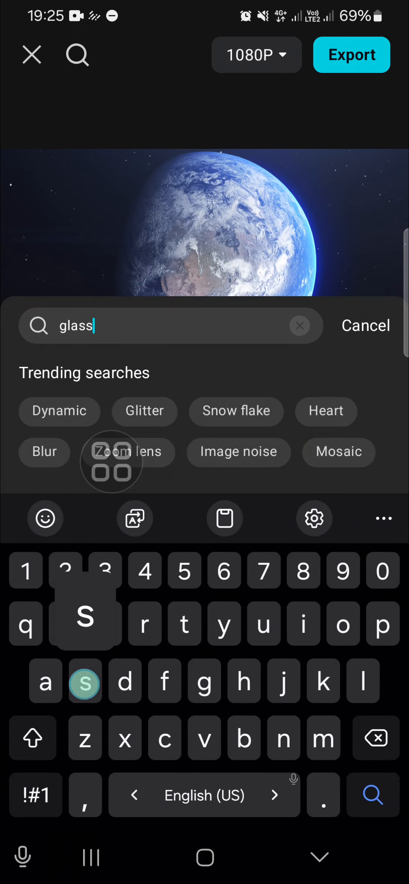
type("break")
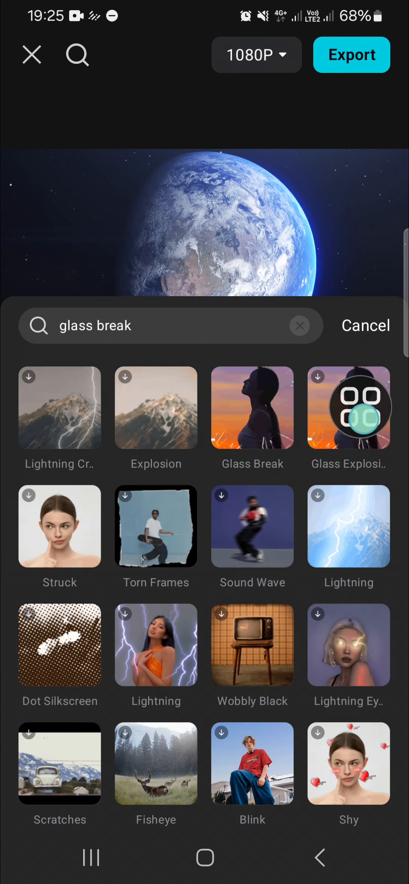
Apply Glass Break as an effect layer over the Earth-to-mountains cut in the timeline.
left_click(252, 408)
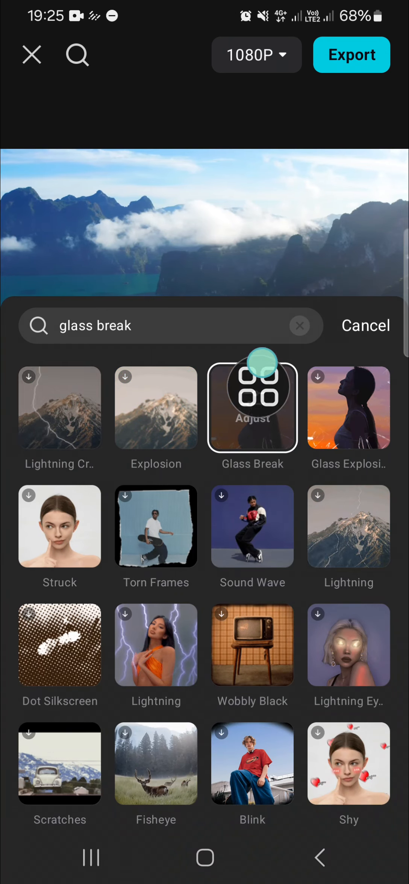
left_click(252, 407)
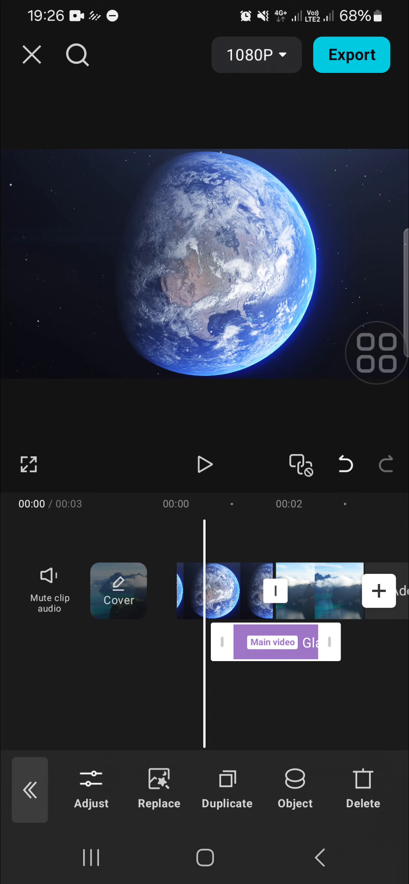
Deselect the Glass Break layer and preview the cracks over the Earth before the cut.
left_click(205, 465)
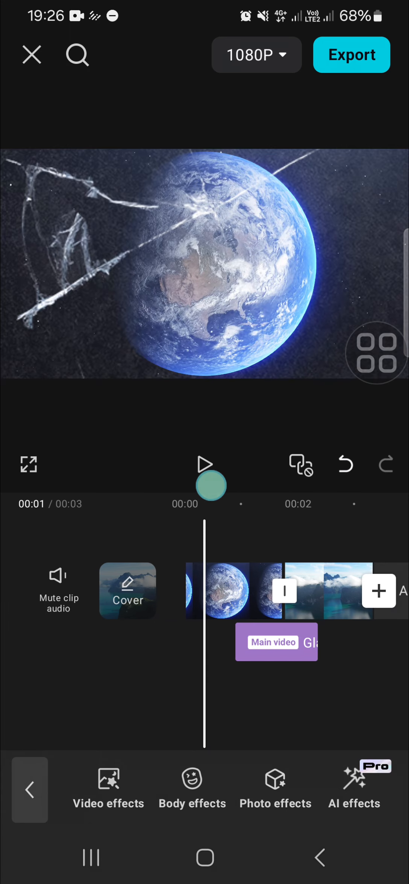
left_click(204, 464)
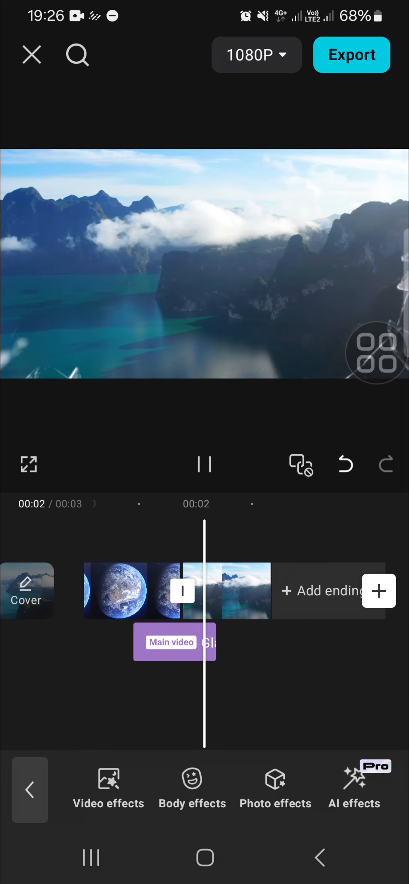
left_click(205, 464)
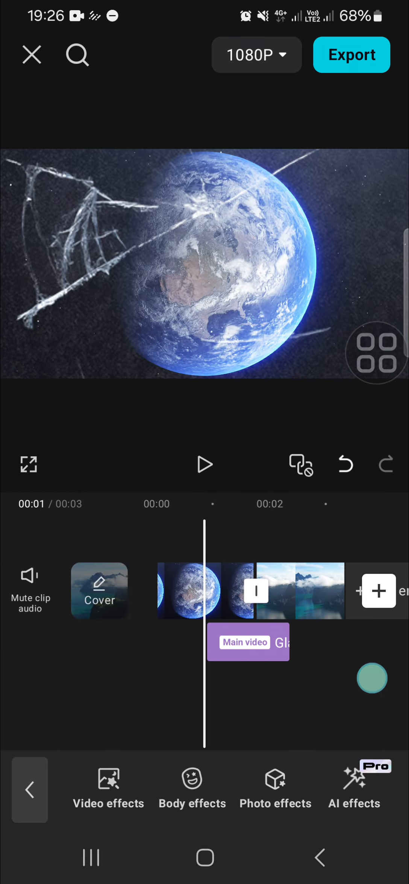
left_click(204, 464)
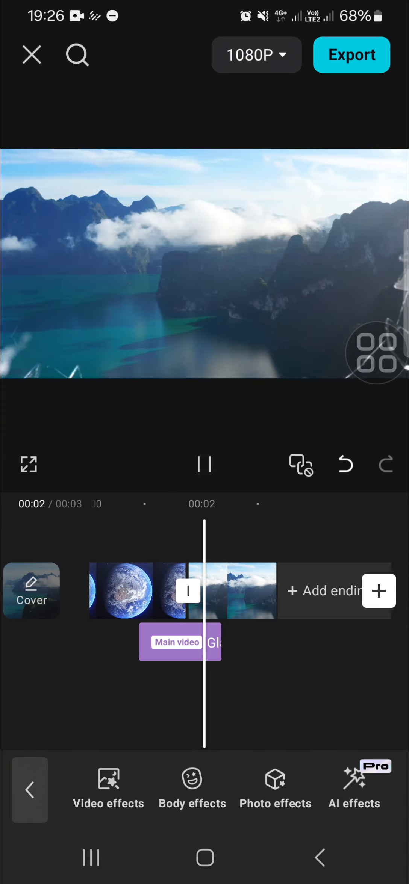
left_click(204, 465)
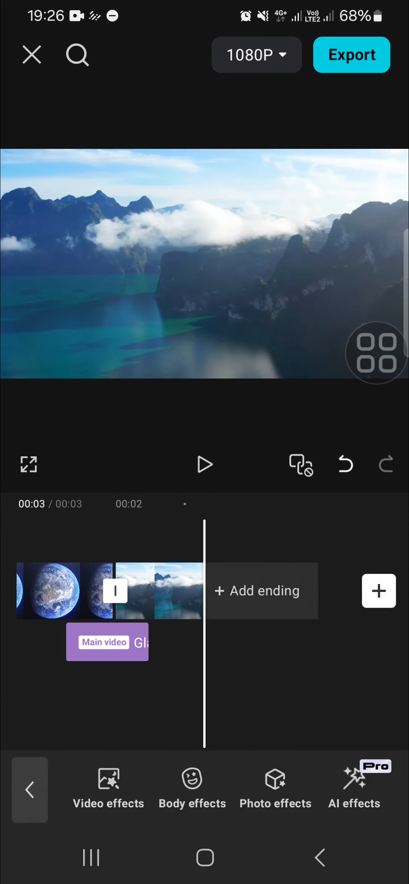